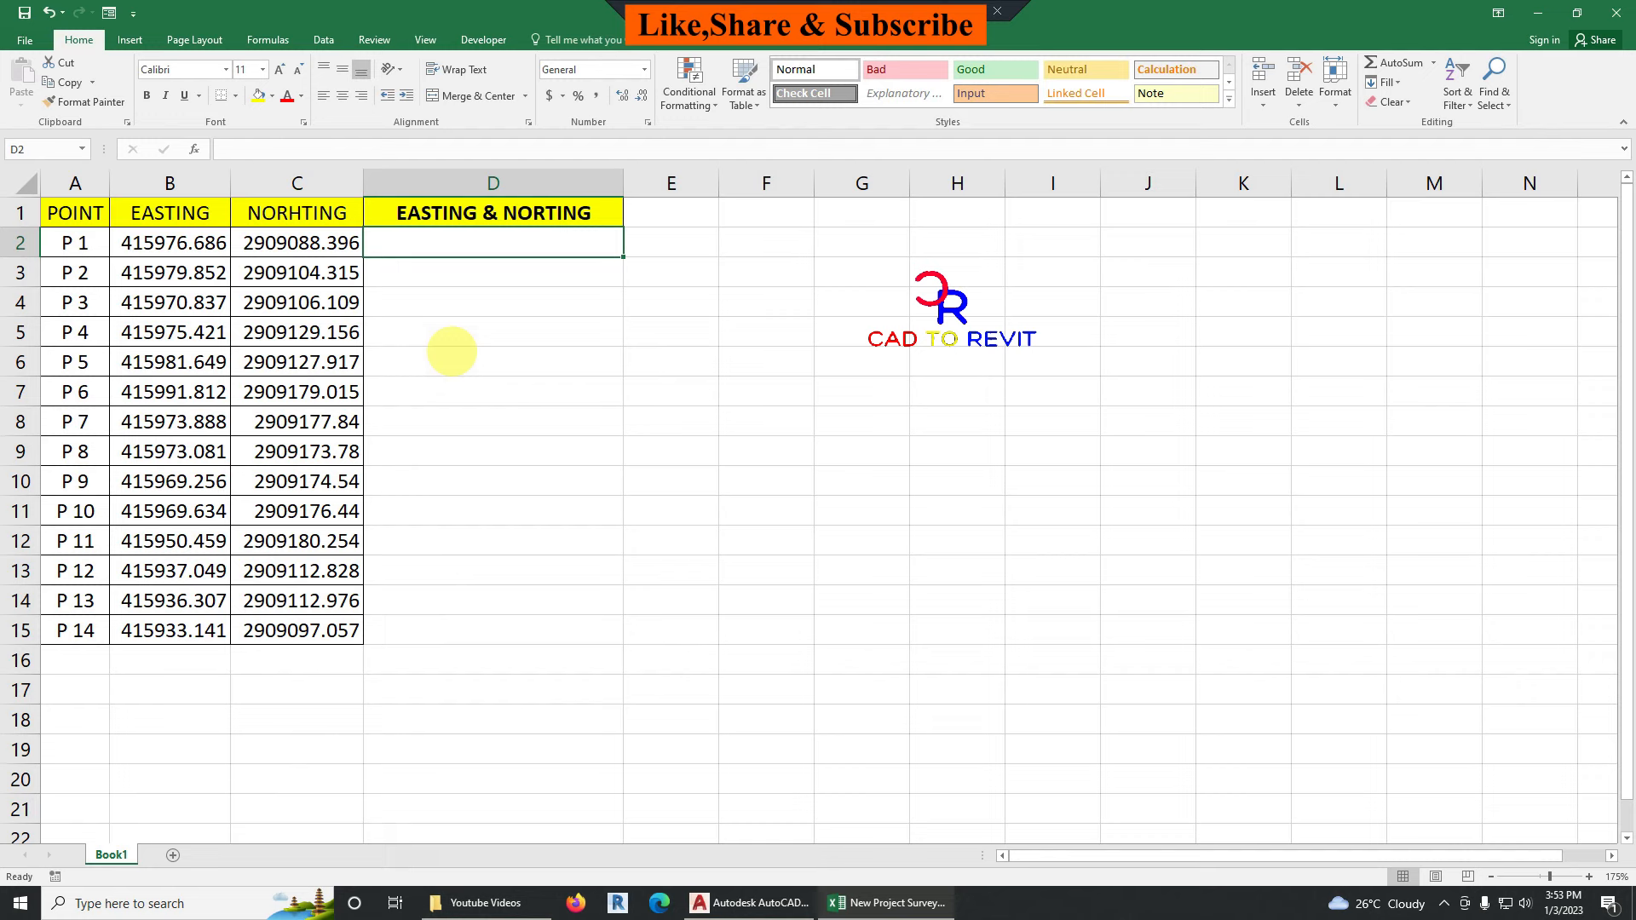
# - Enter P 1's combined coordinates '415976.686,29090396' in D2 and confirm with Flash Fill
pyautogui.write('415')
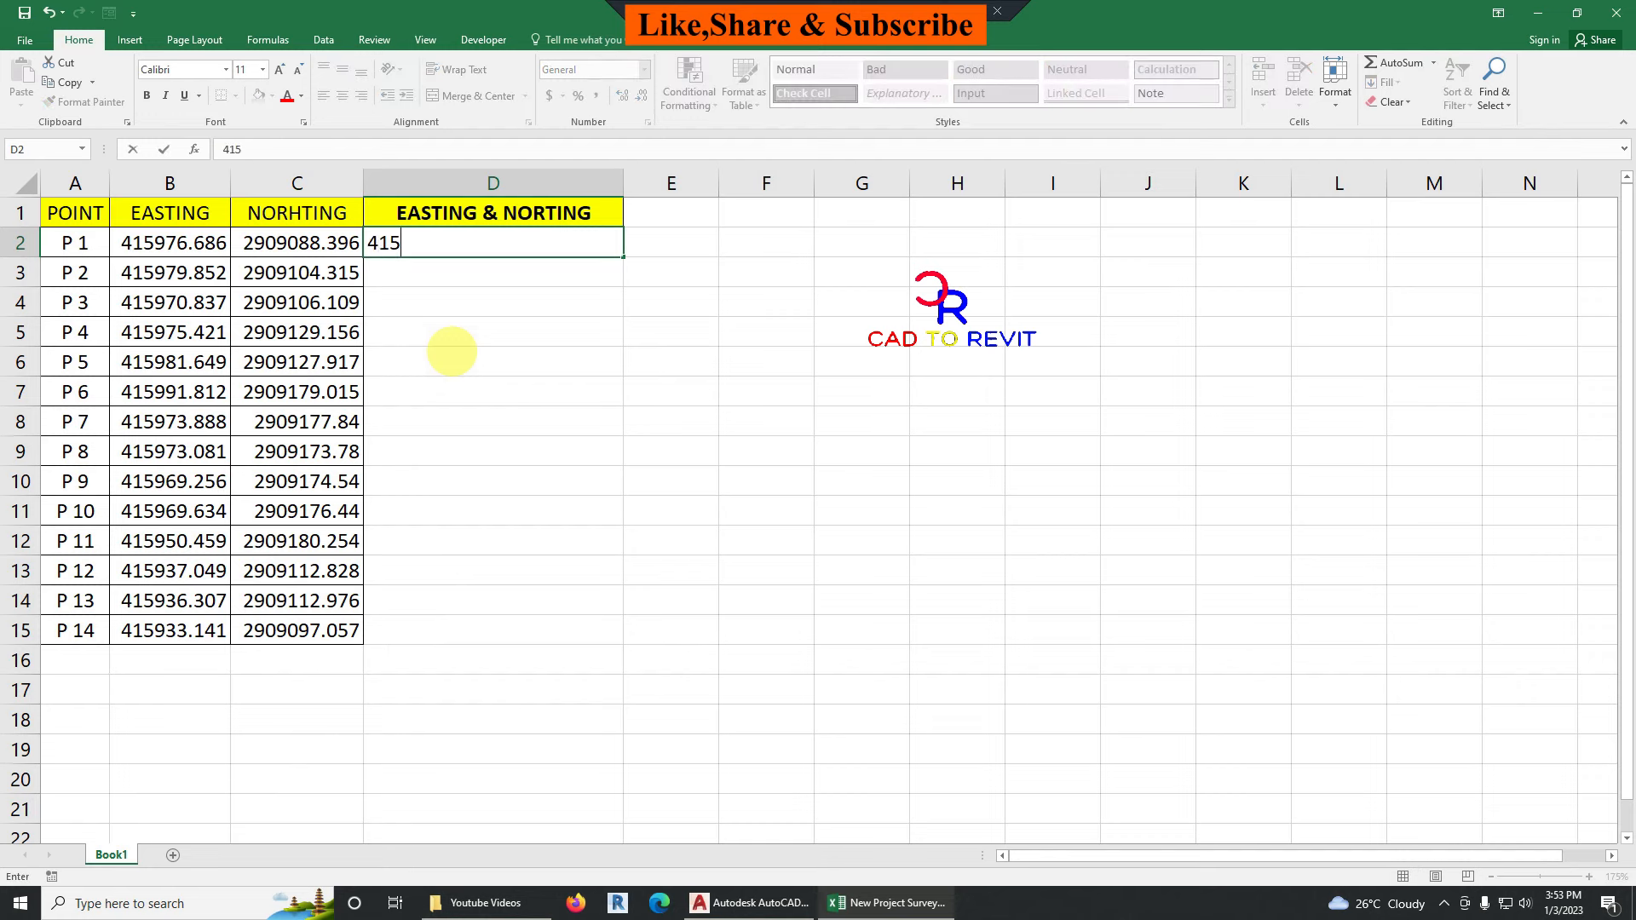
pyautogui.write('976')
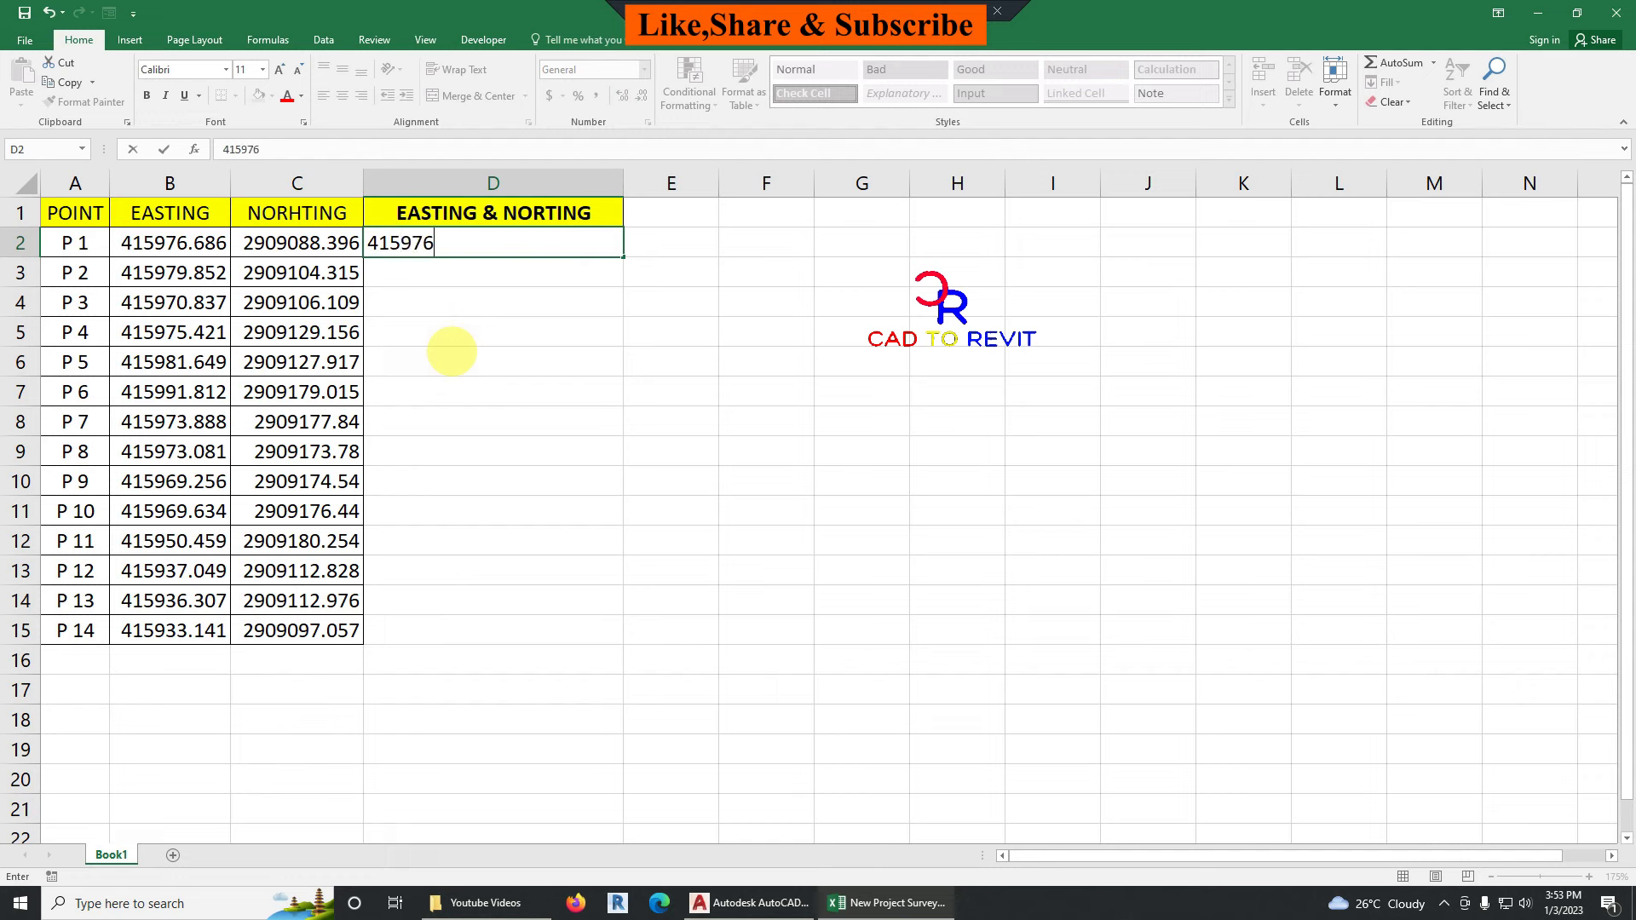
pyautogui.write('.686')
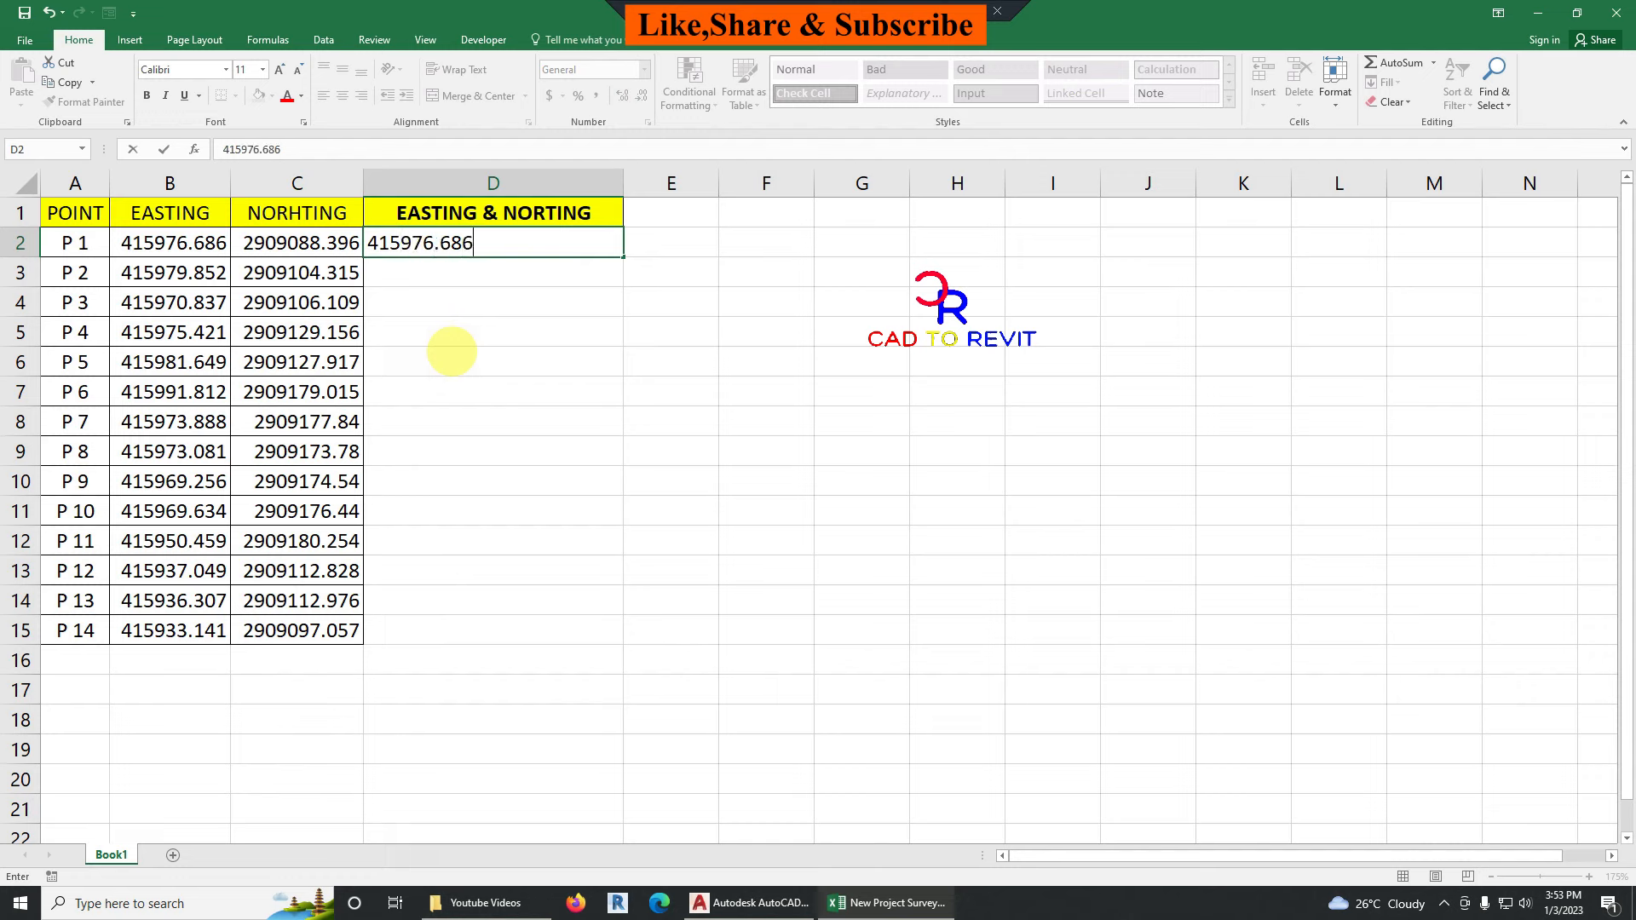
pyautogui.write(',290')
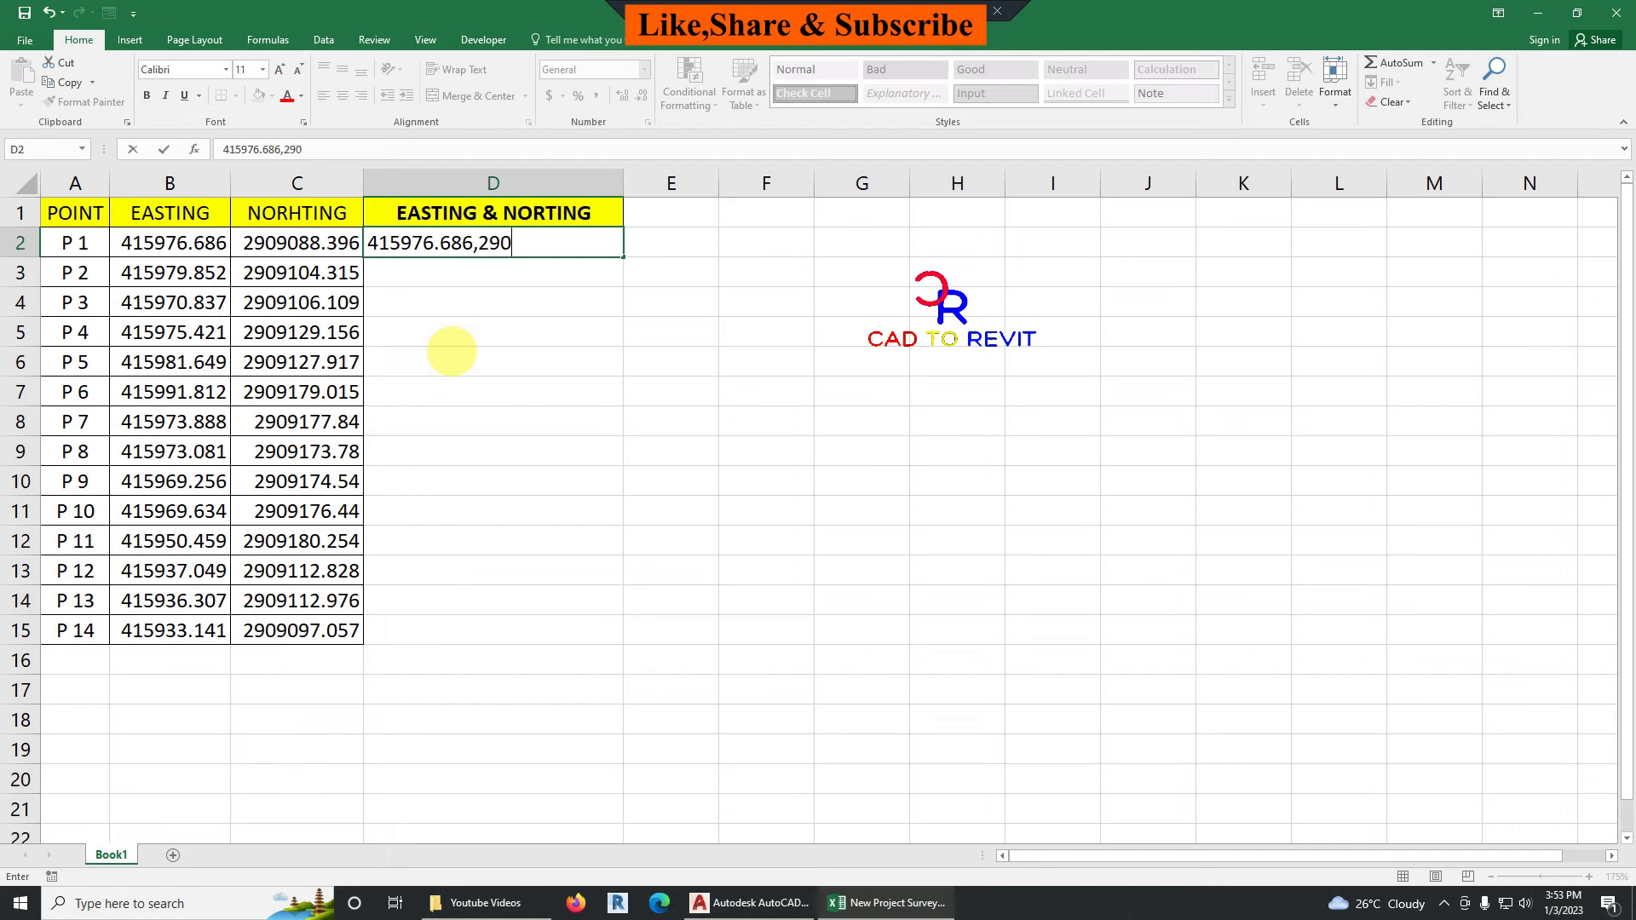
pyautogui.write('9088.')
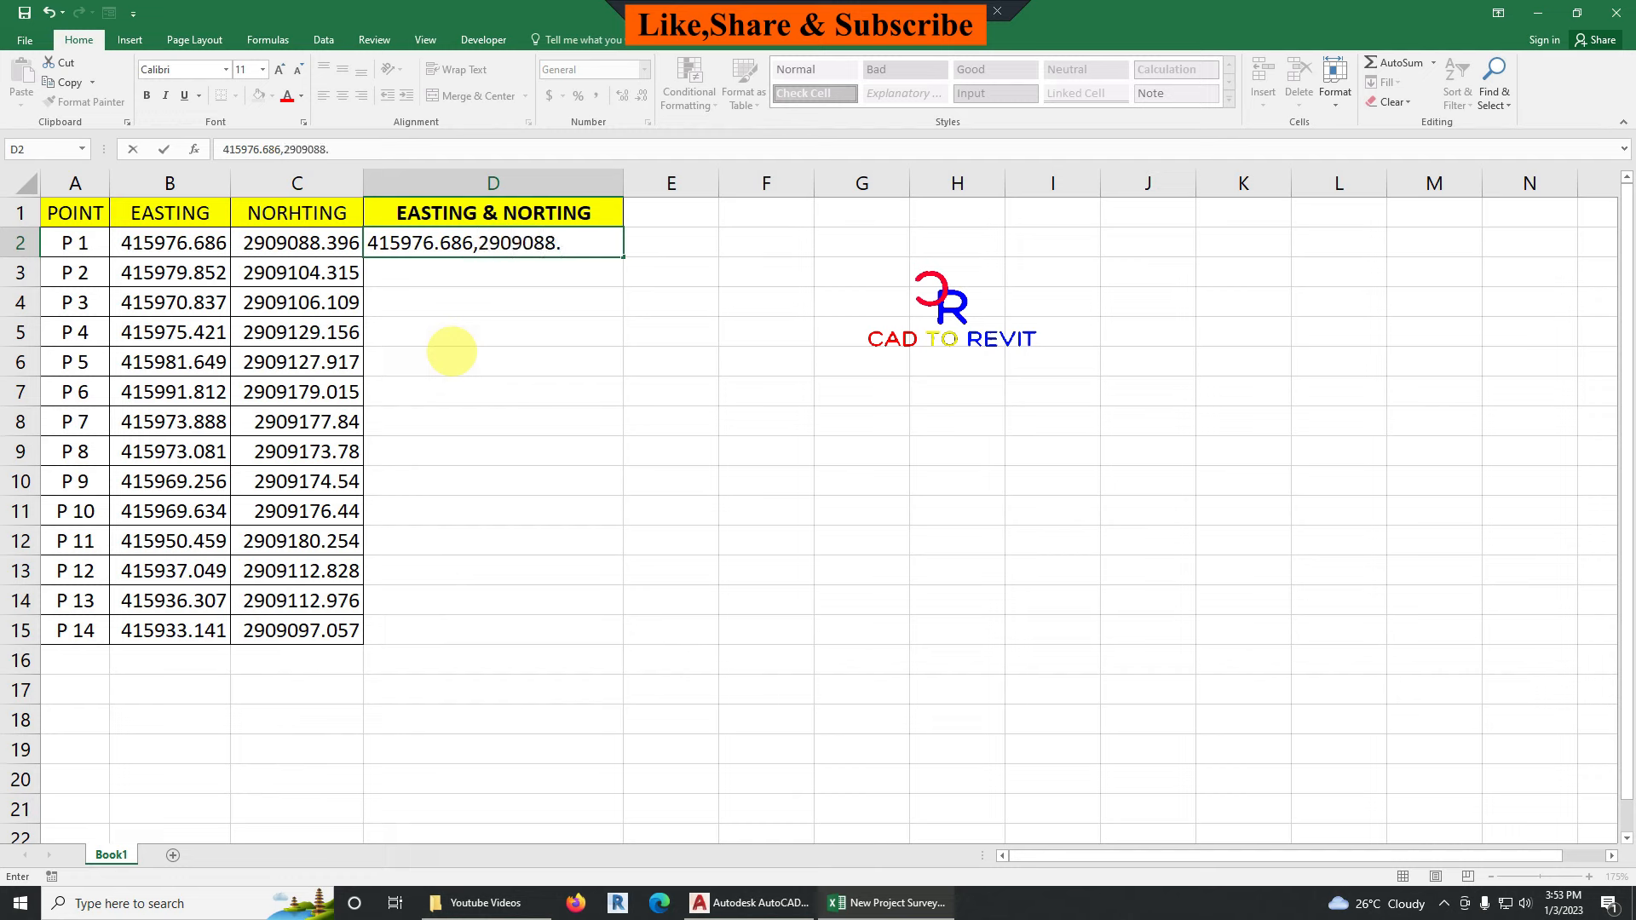
pyautogui.write('396')
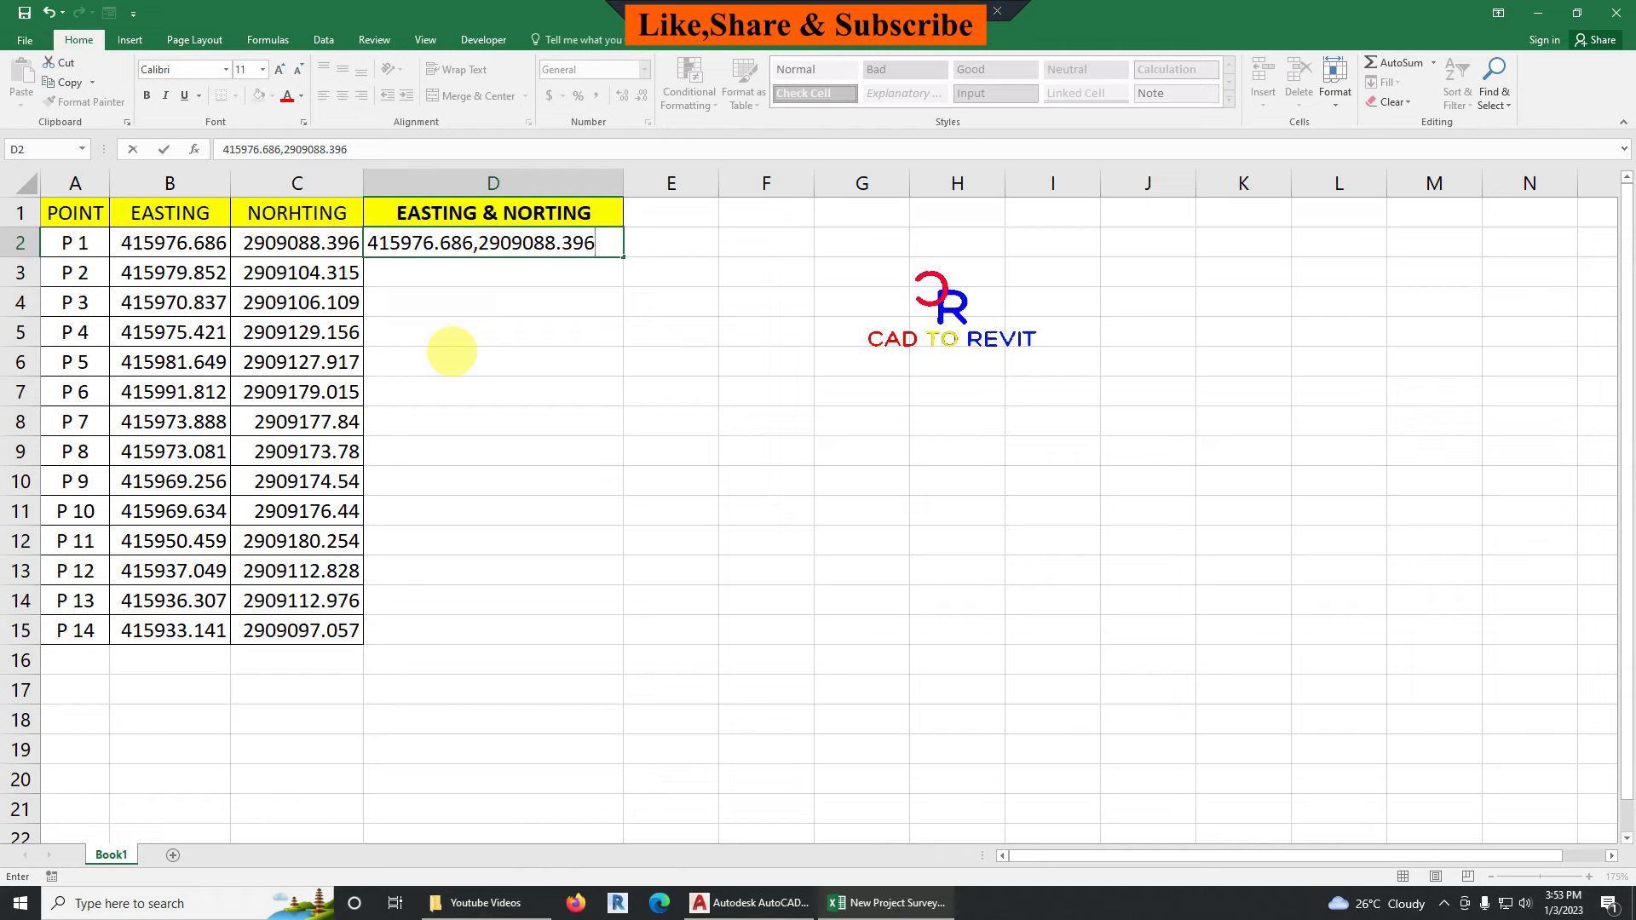
pyautogui.press('Ctrl+E')
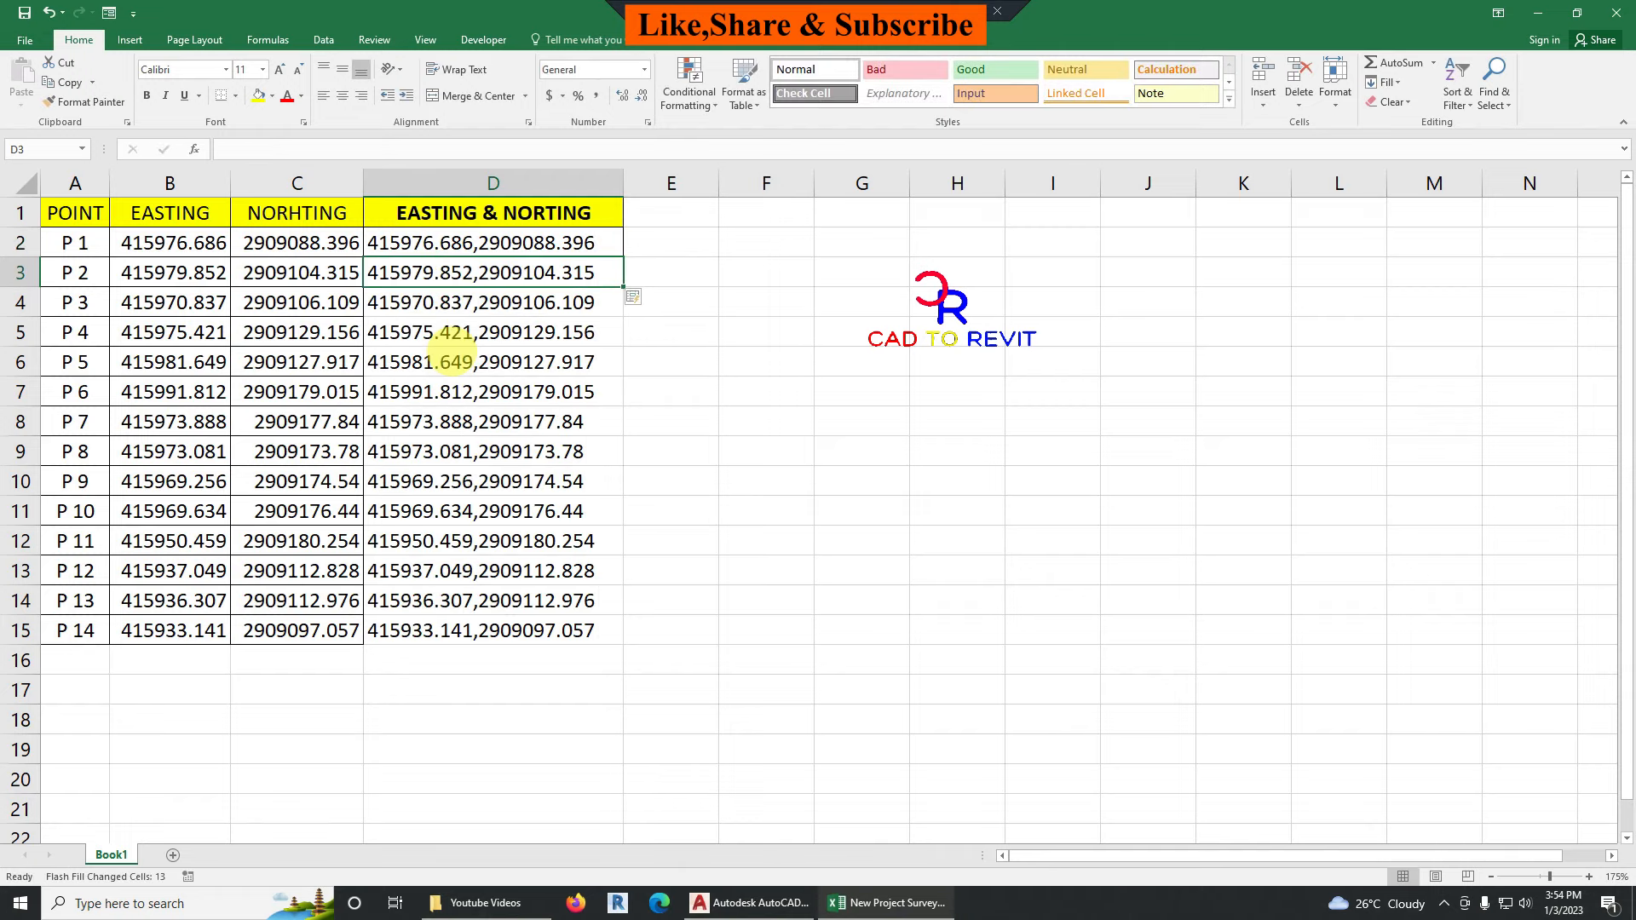
# - Select the filled combined coordinate column and copy it to the clipboard
pyautogui.click(493, 301)
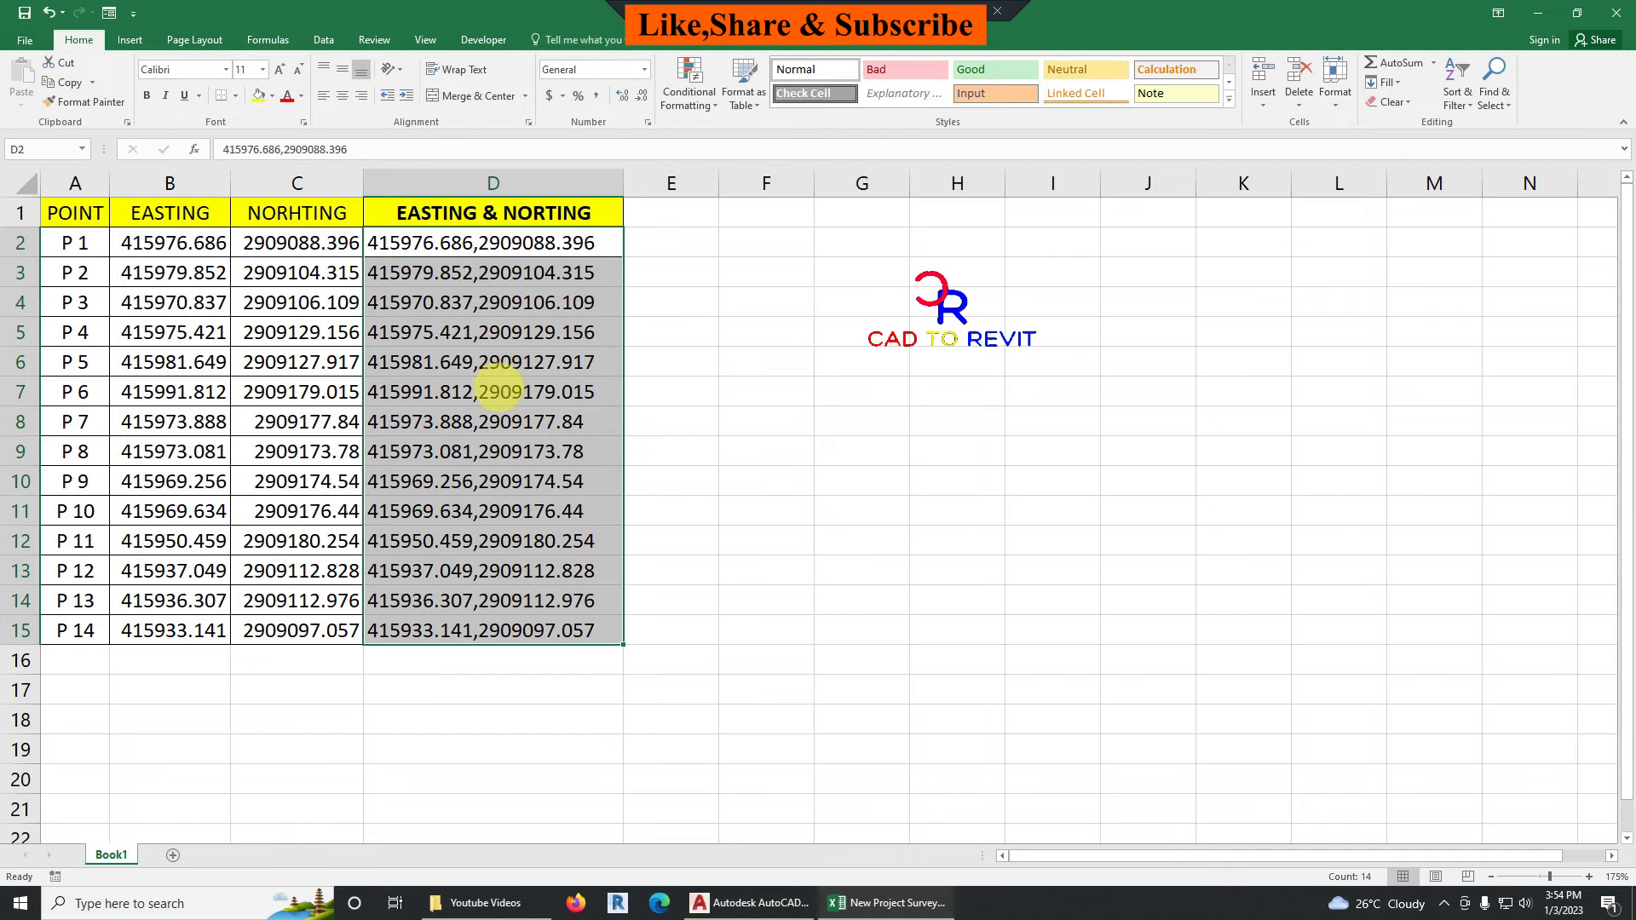
pyautogui.press('ctrl+c')
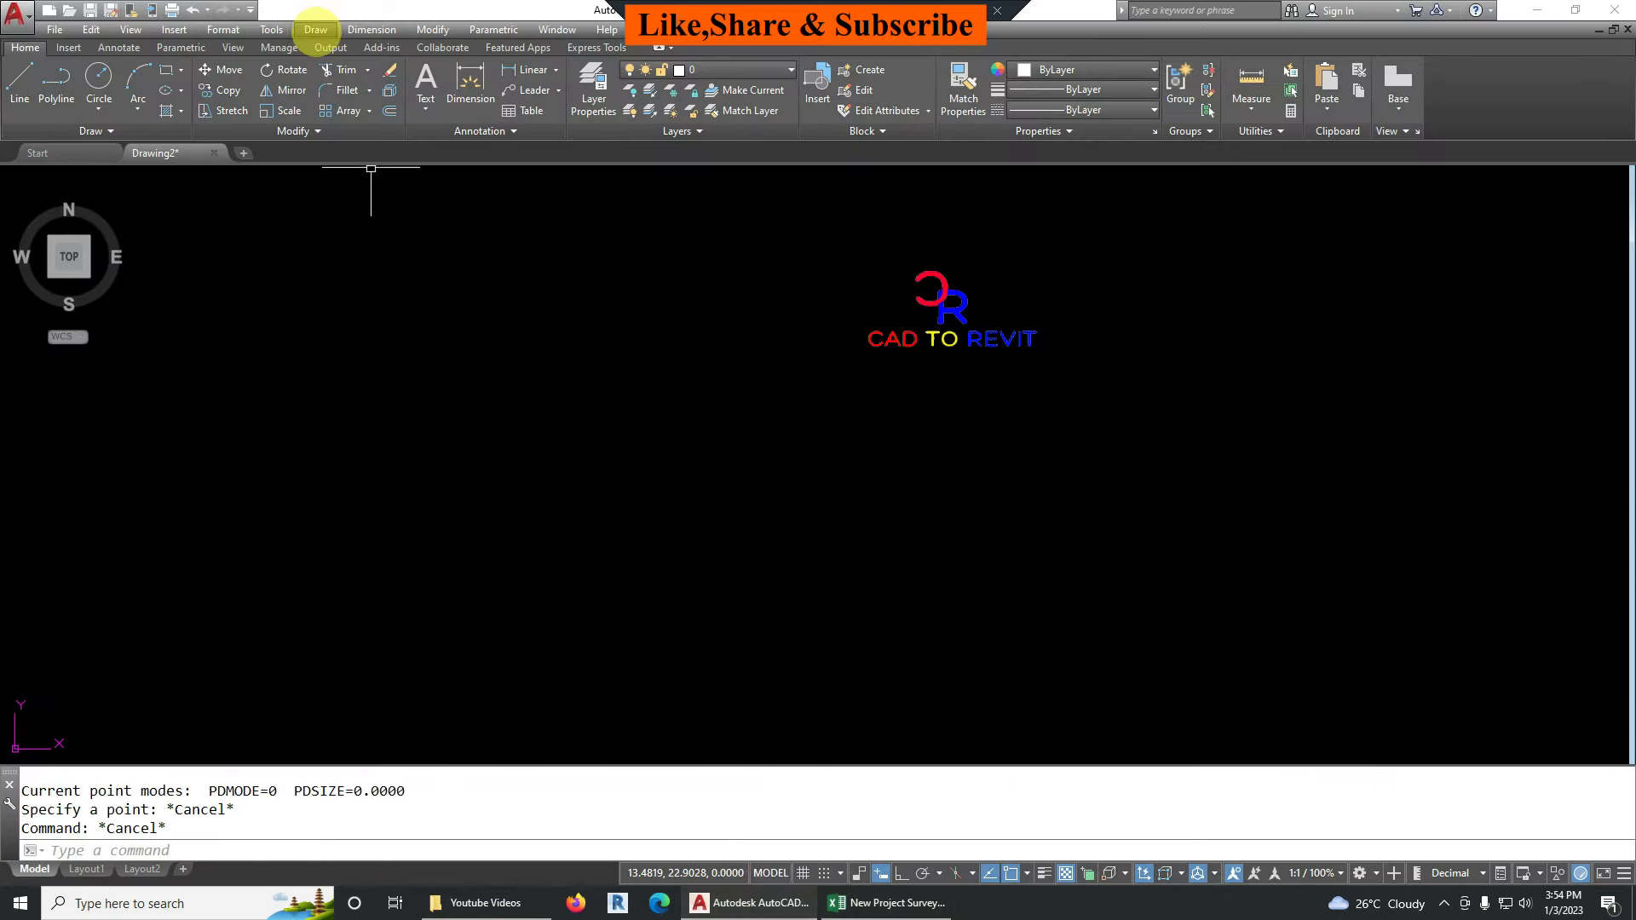
# - Start Multiple Point from the Draw menu and paste the coordinate list as point positions
pyautogui.click(315, 29)
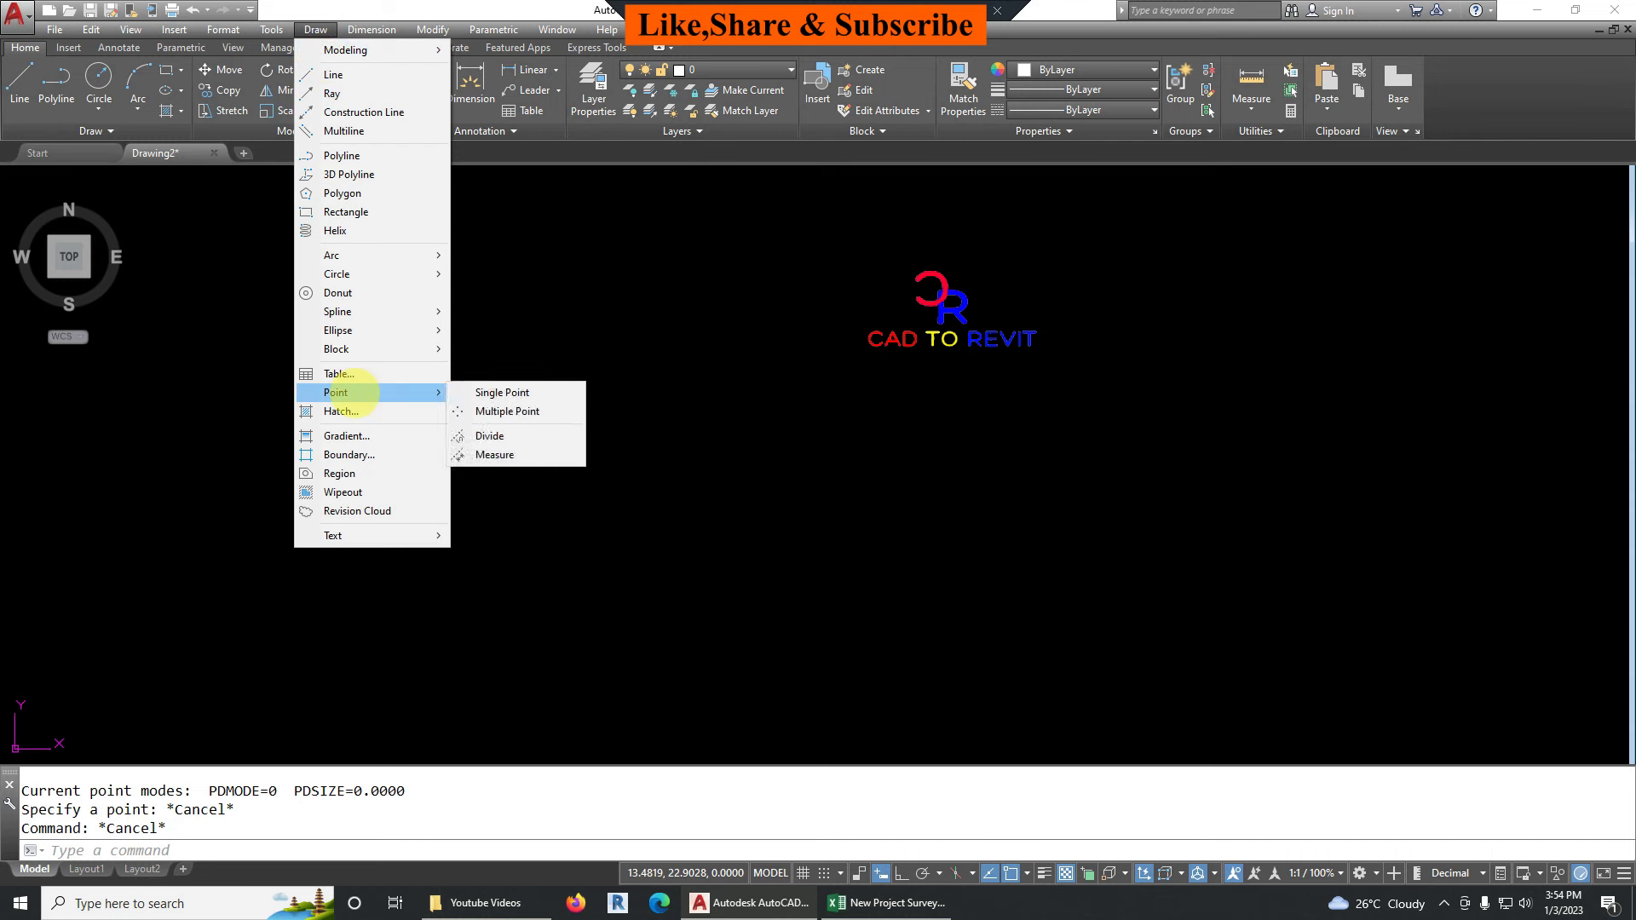
pyautogui.click(508, 411)
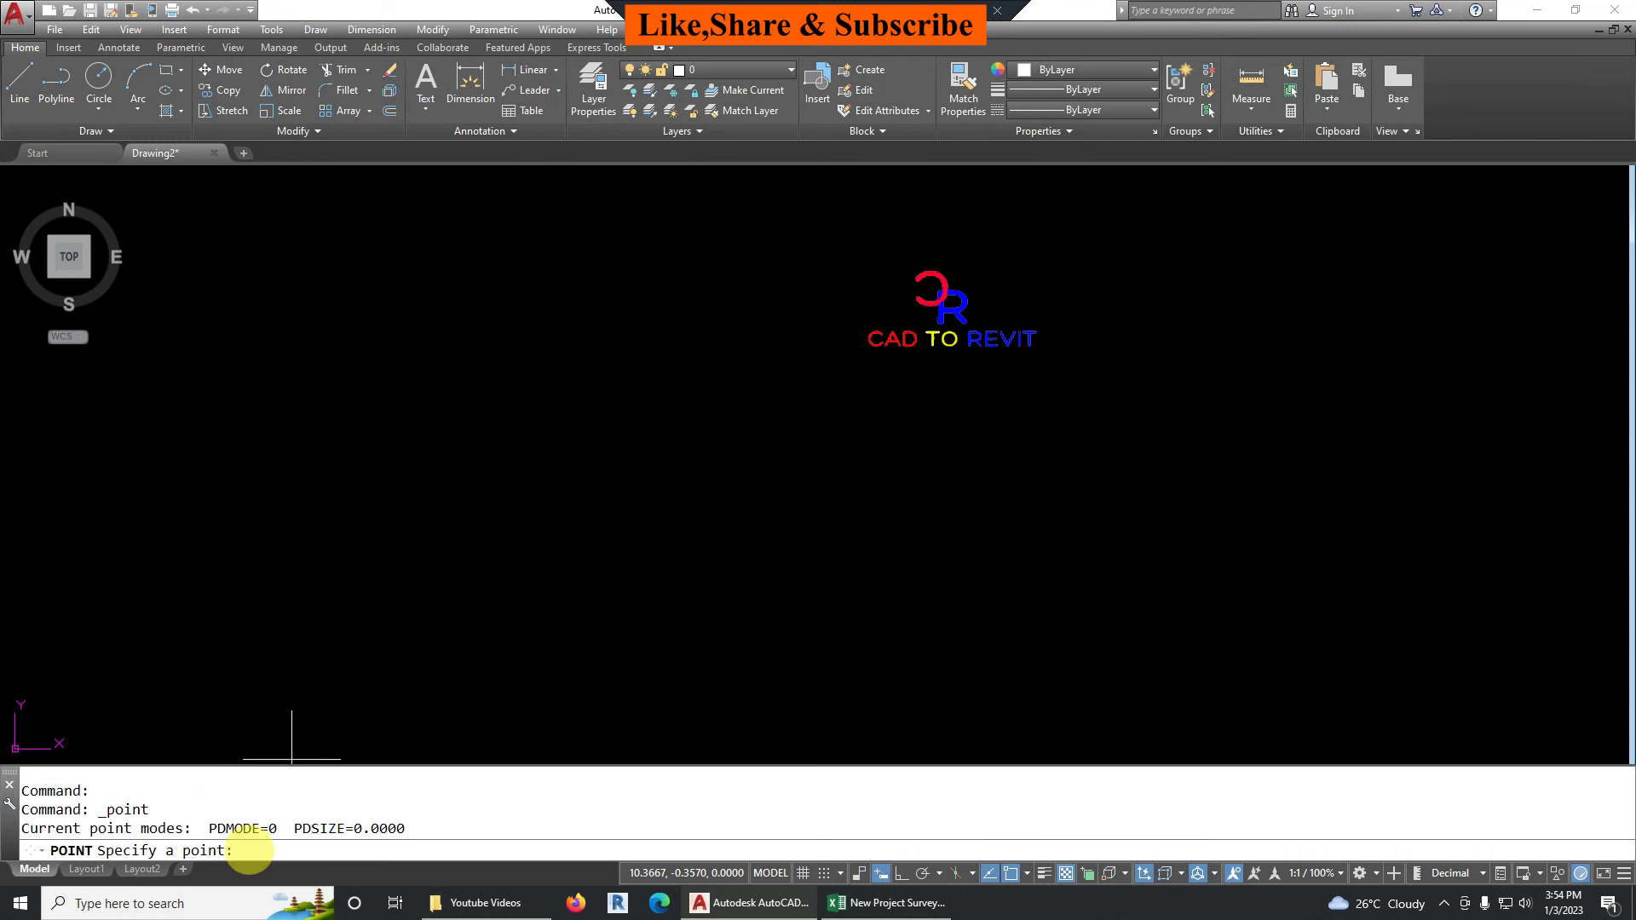
pyautogui.rightClick(247, 849)
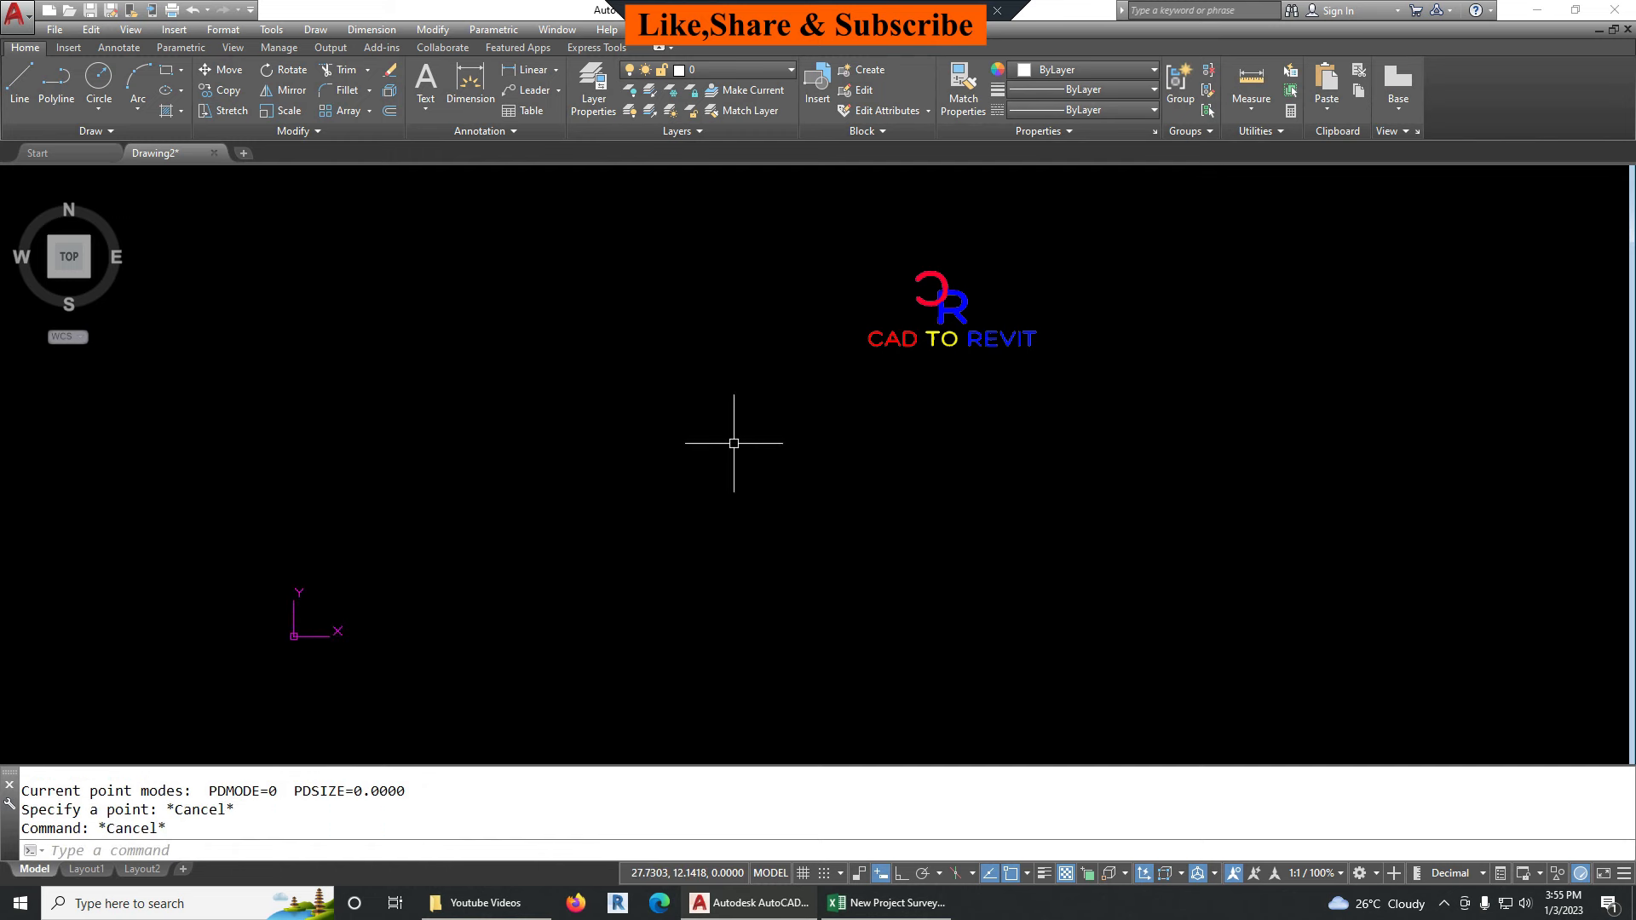
# - Zoom to extents (Z, E) to show all points, then begin the PTYPE command
pyautogui.write('Z')
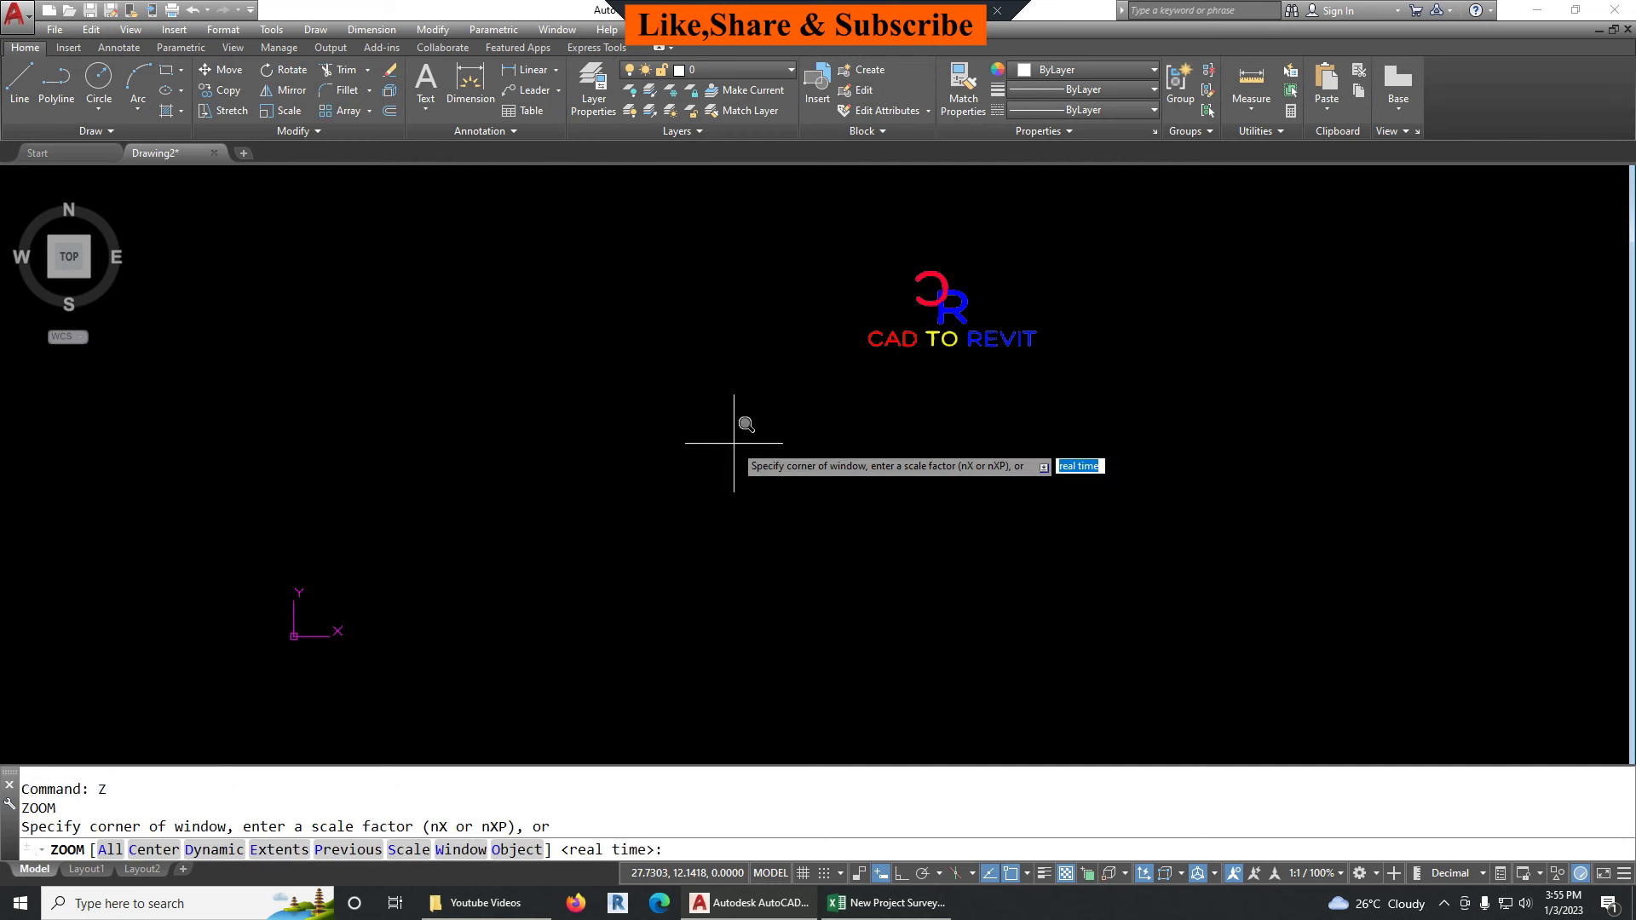
pyautogui.write('E')
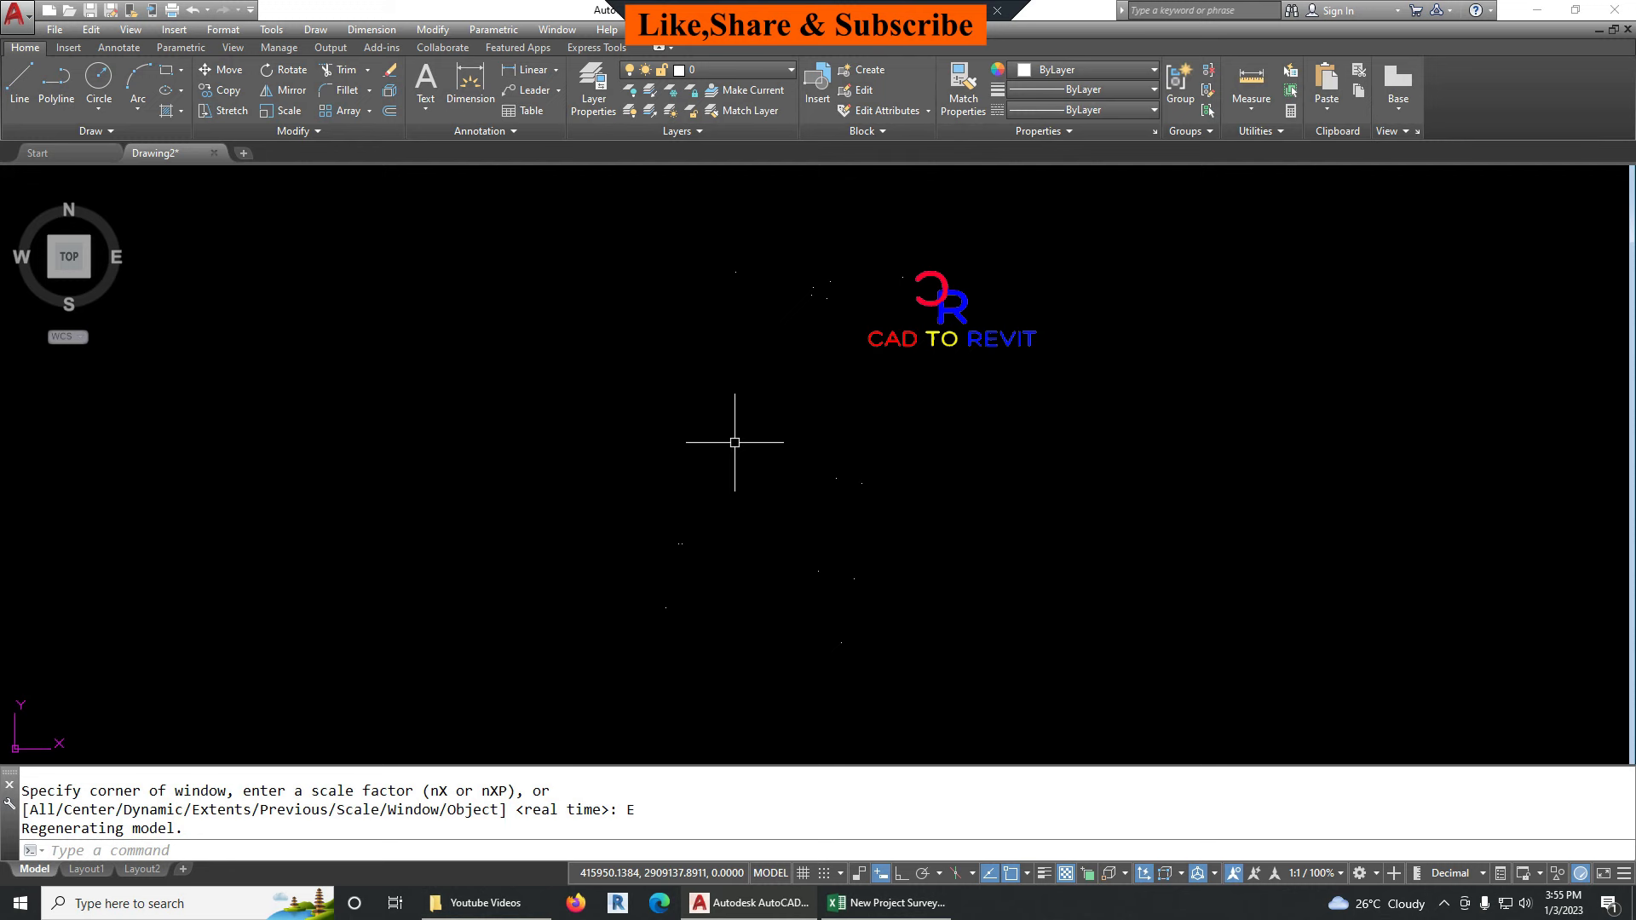
pyautogui.write('PTYP')
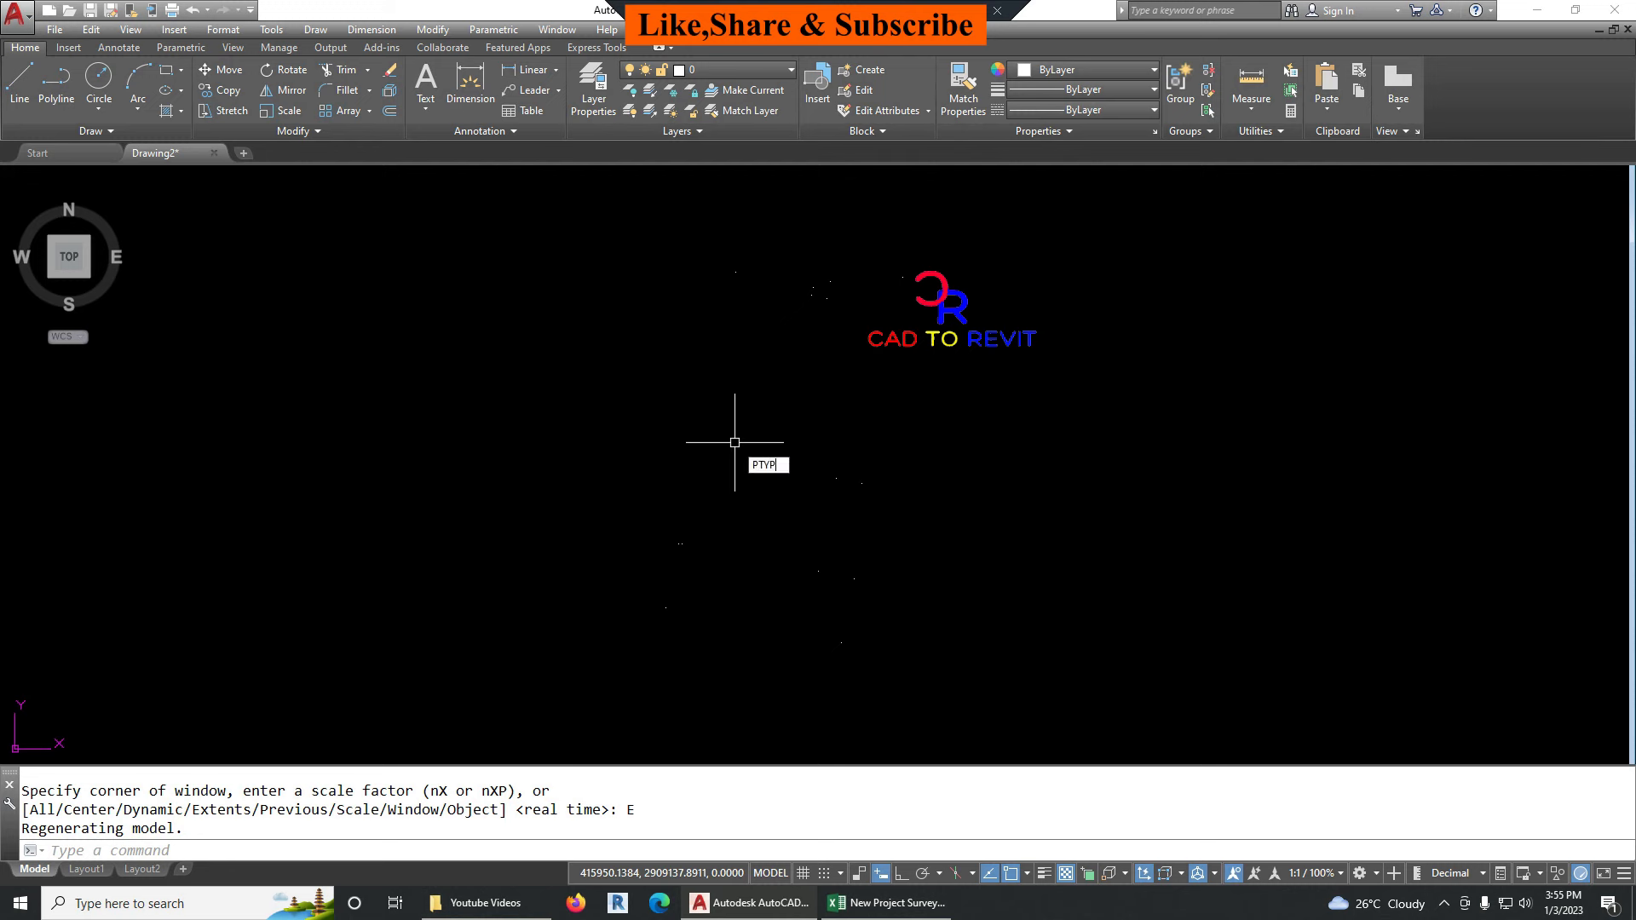
# - Set the point style to crossed circle, size 1 in absolute units, and apply it
pyautogui.press('Enter')
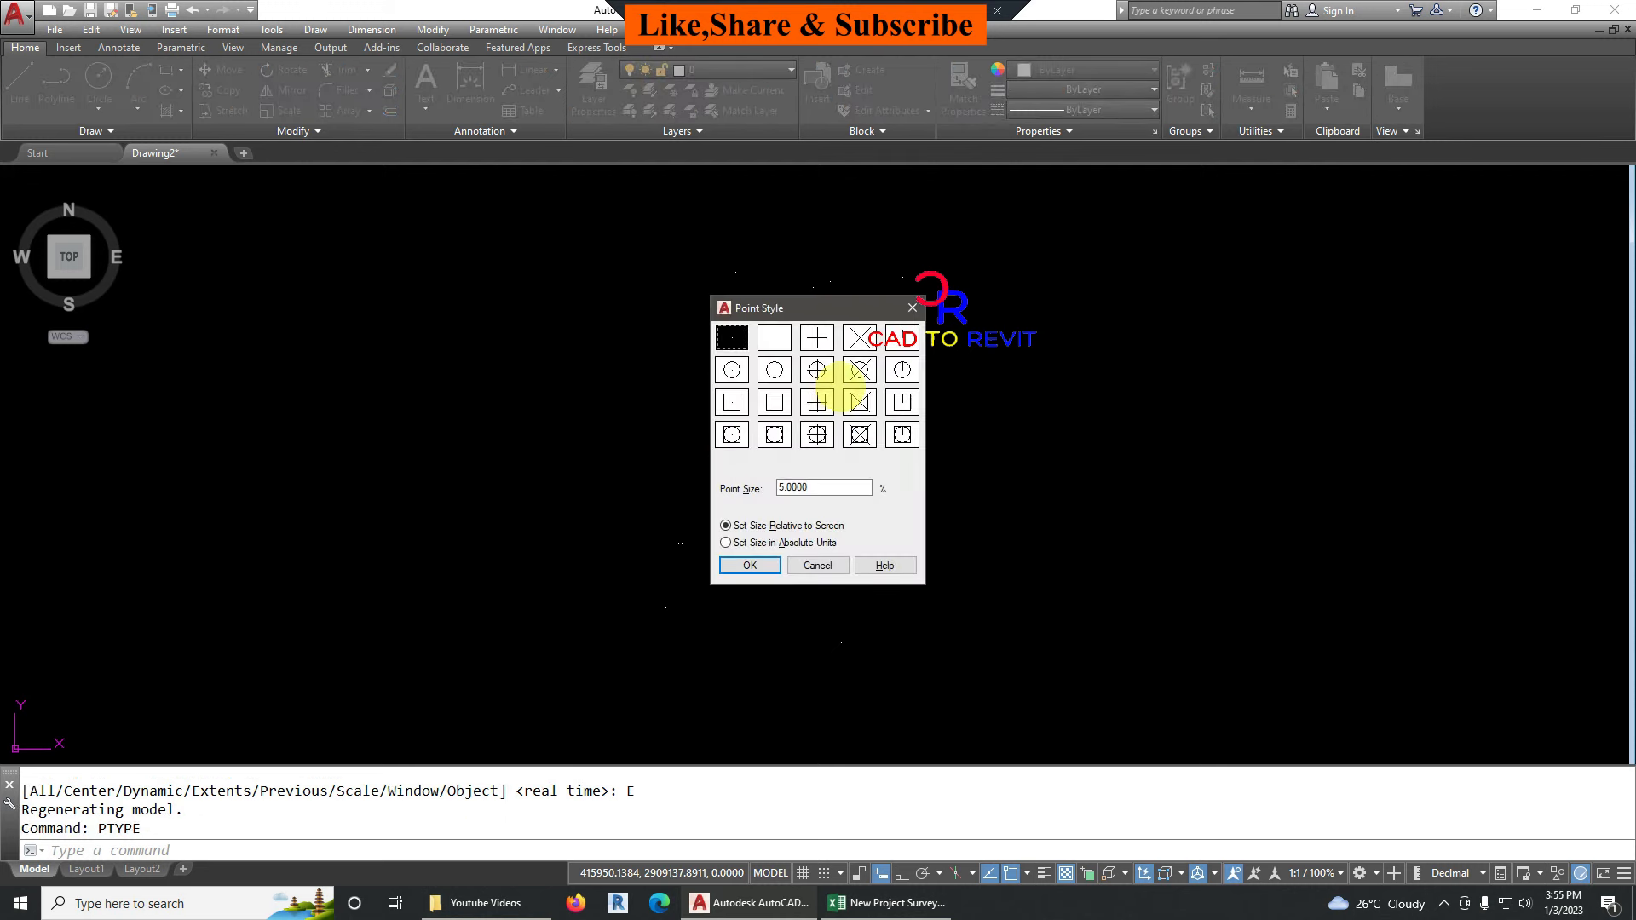
pyautogui.click(859, 370)
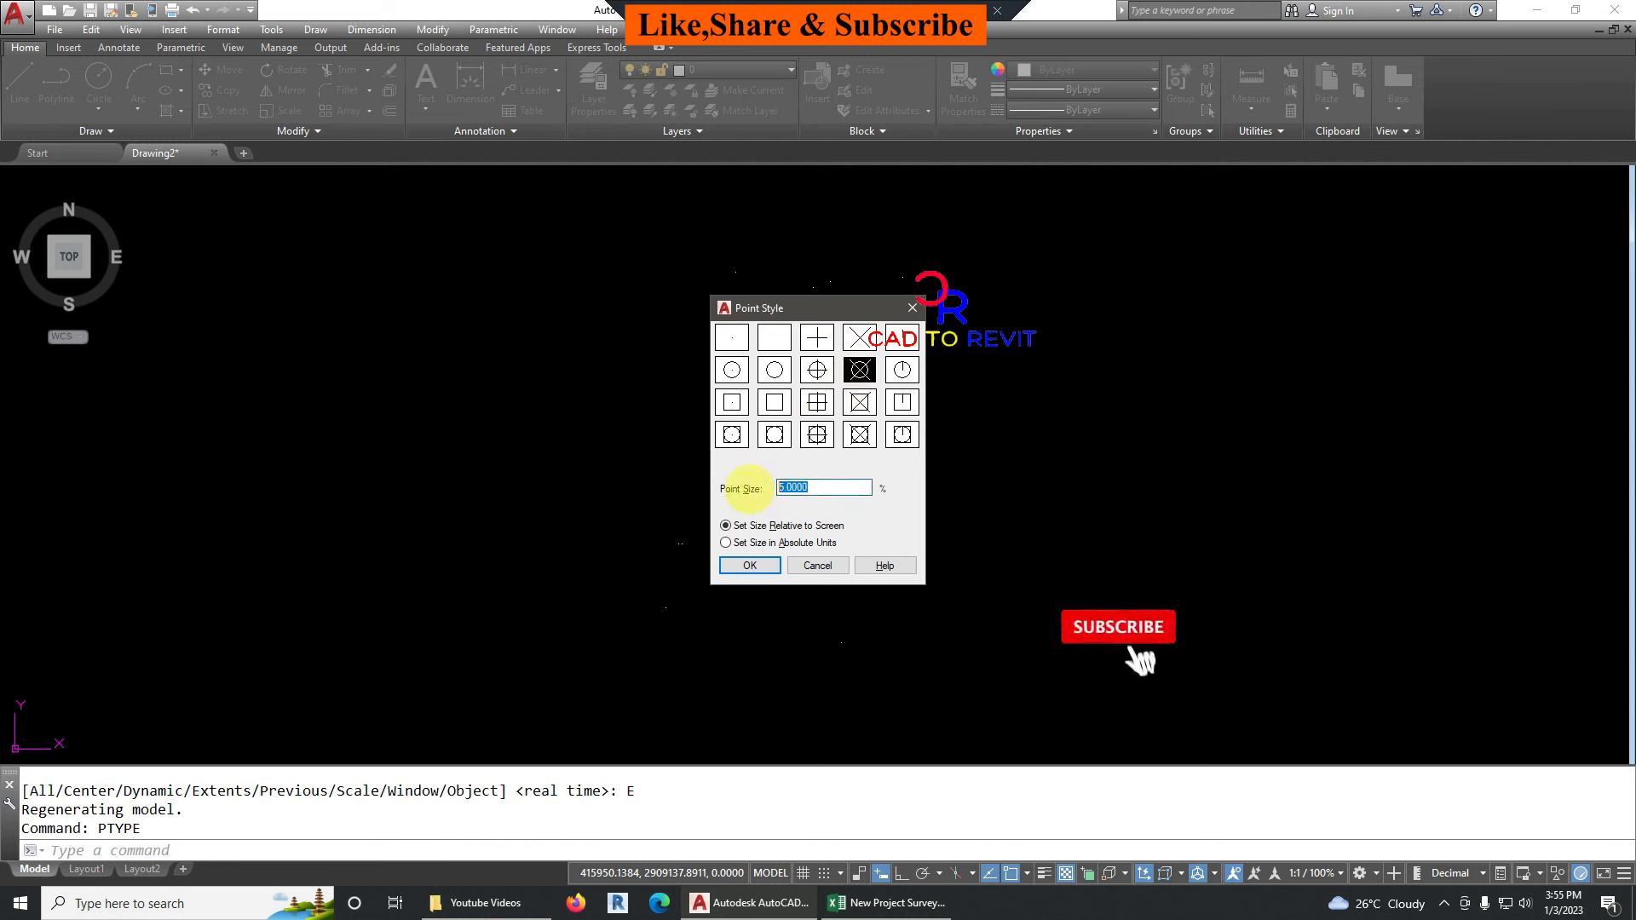
pyautogui.write('1')
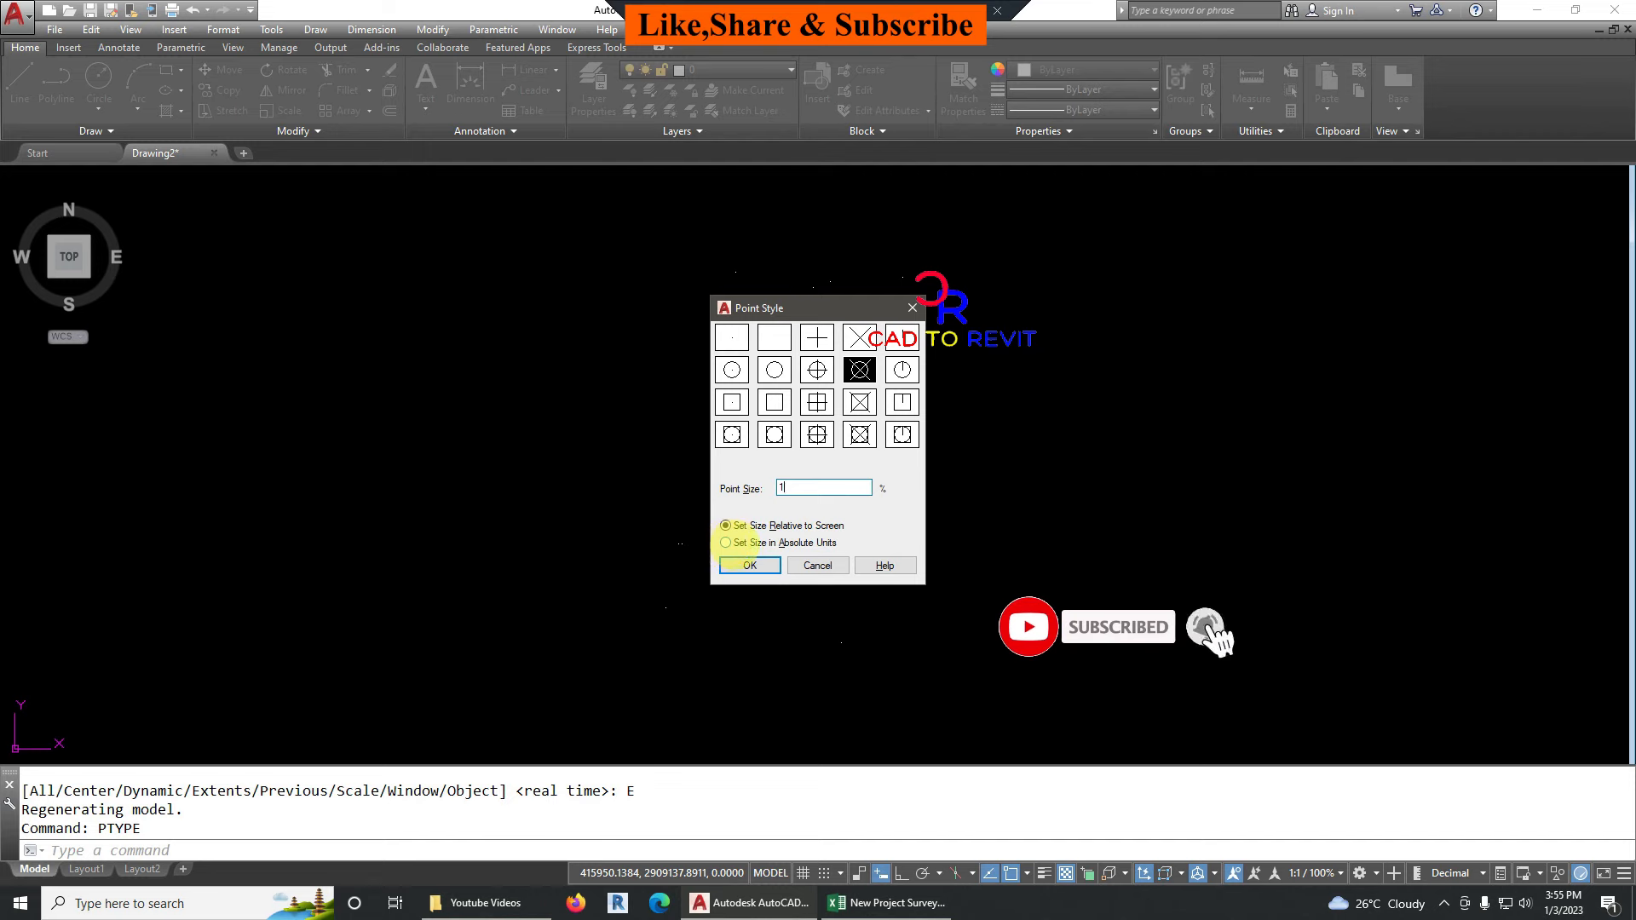
pyautogui.click(726, 543)
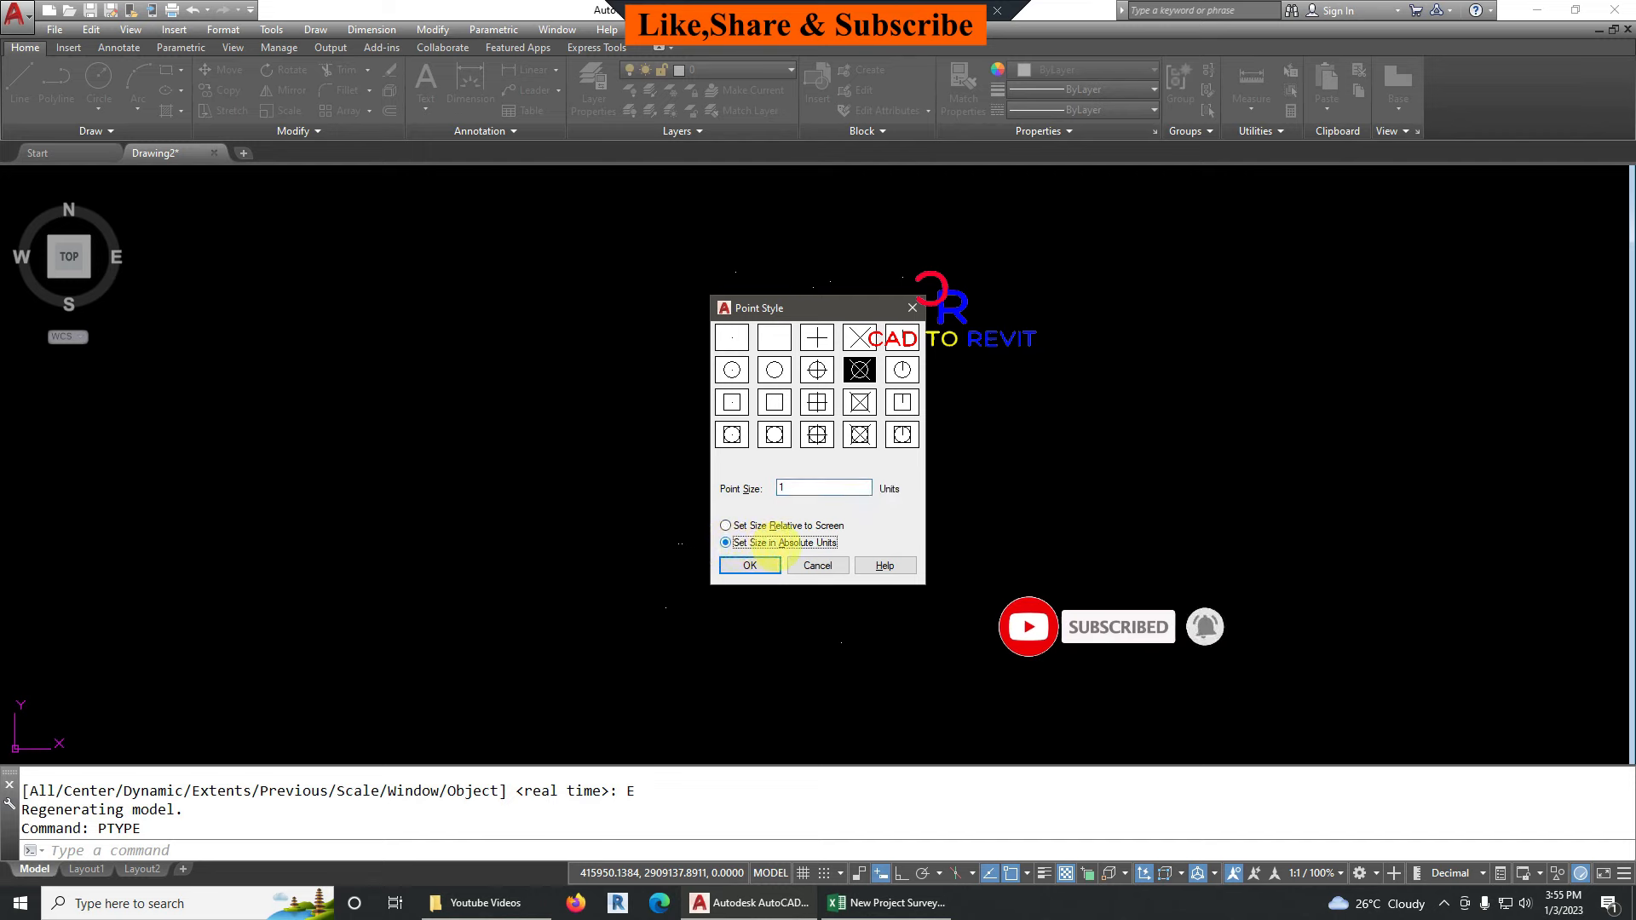
pyautogui.click(750, 565)
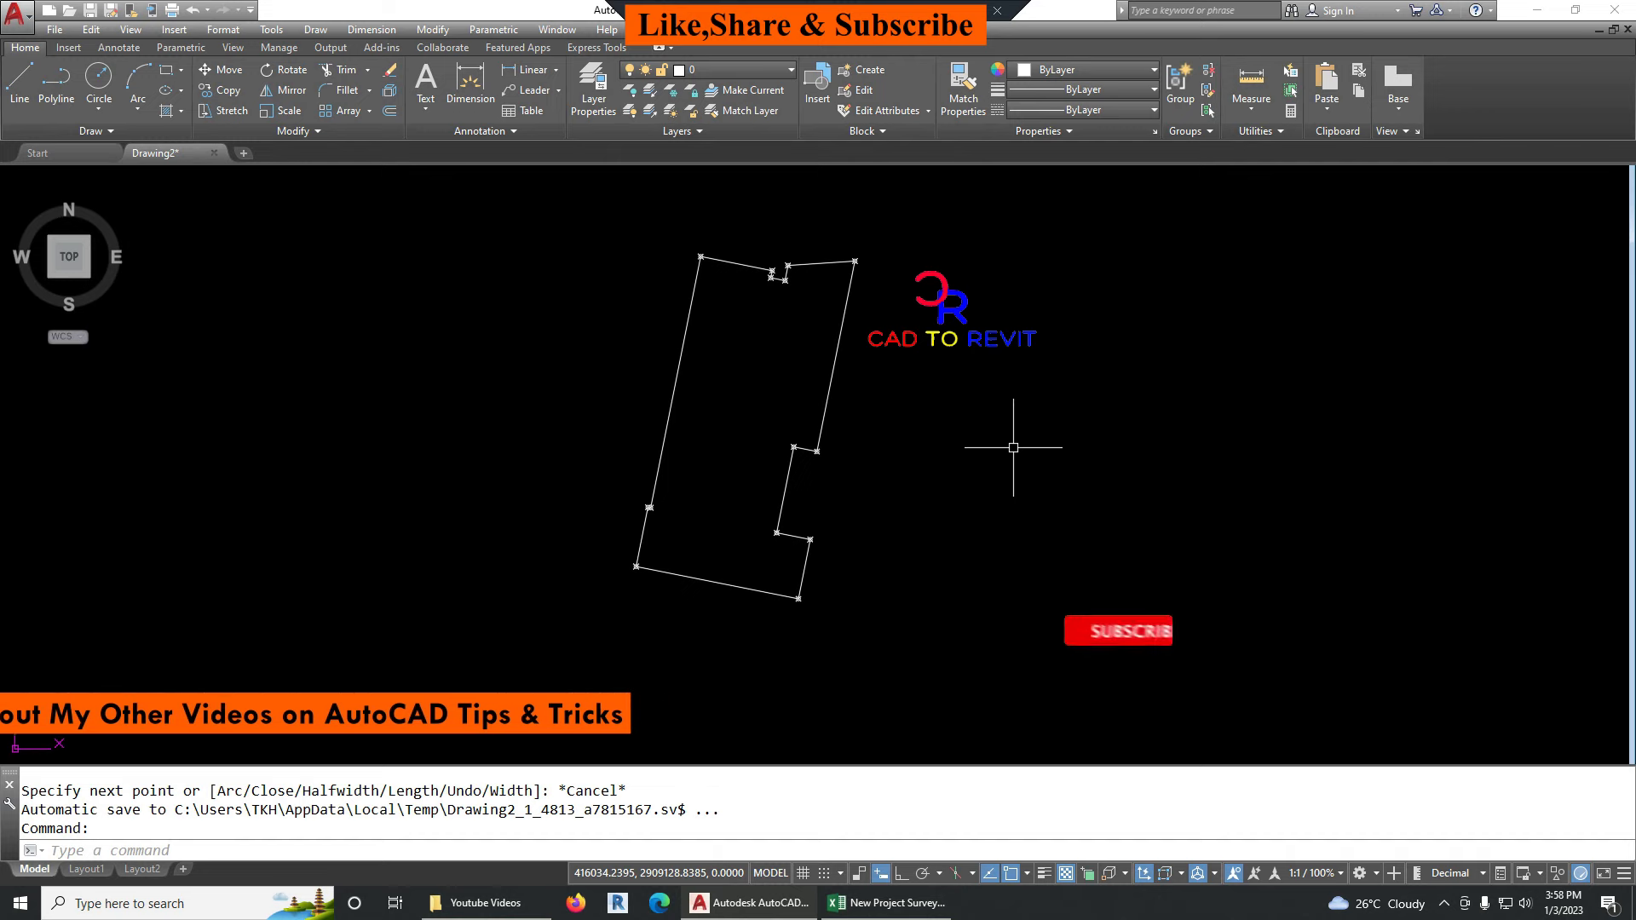
# - Finish the closed polyline outline through the survey points
pyautogui.click(1118, 630)
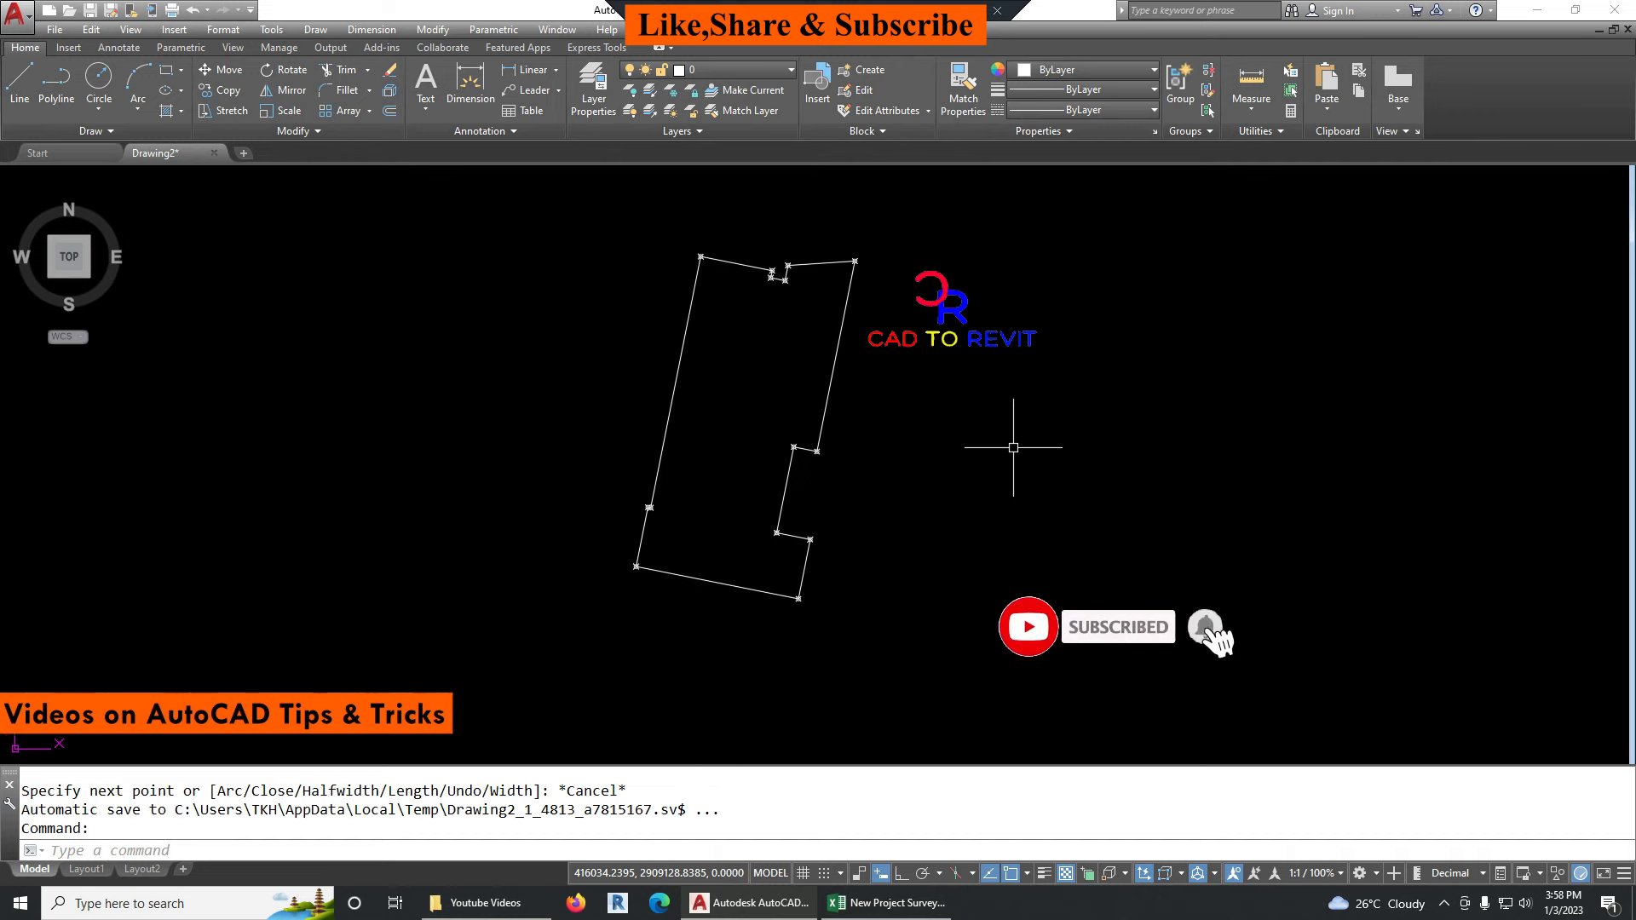